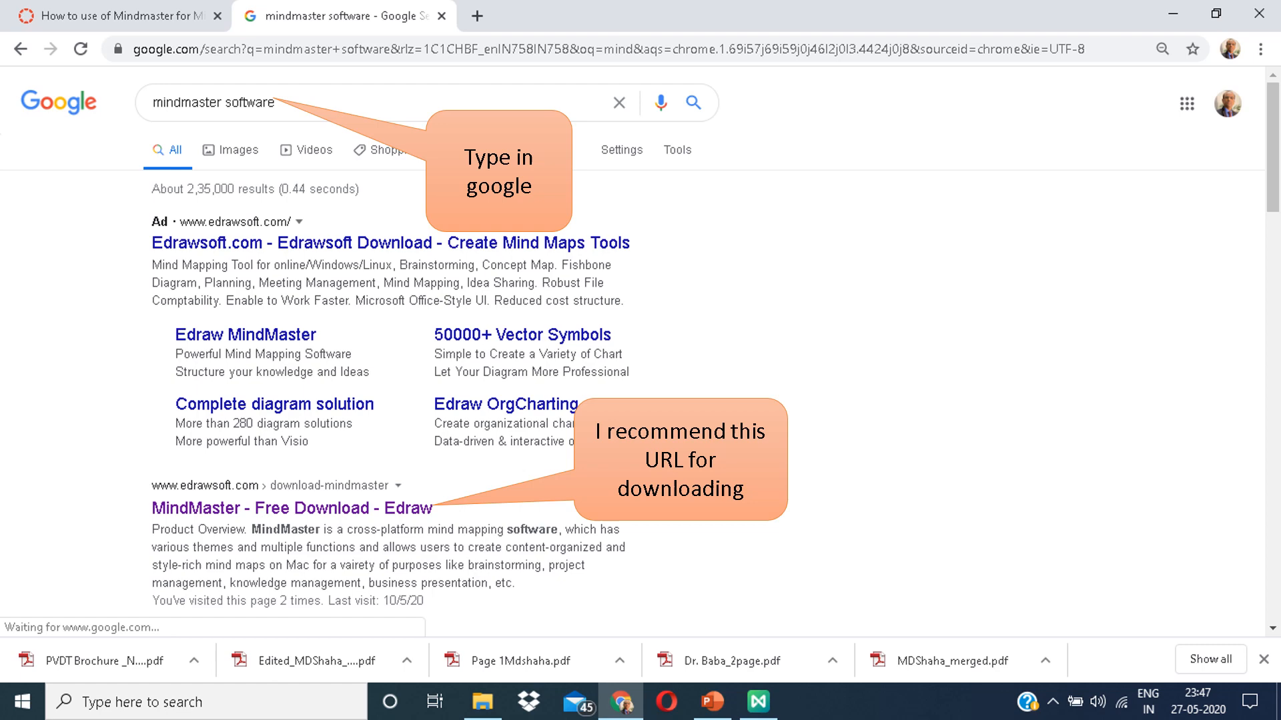
Step: Open the 'MindMaster - Free Download - Edraw' result from the Google search results
{"action": "left_click", "coordinate": [292, 509]}
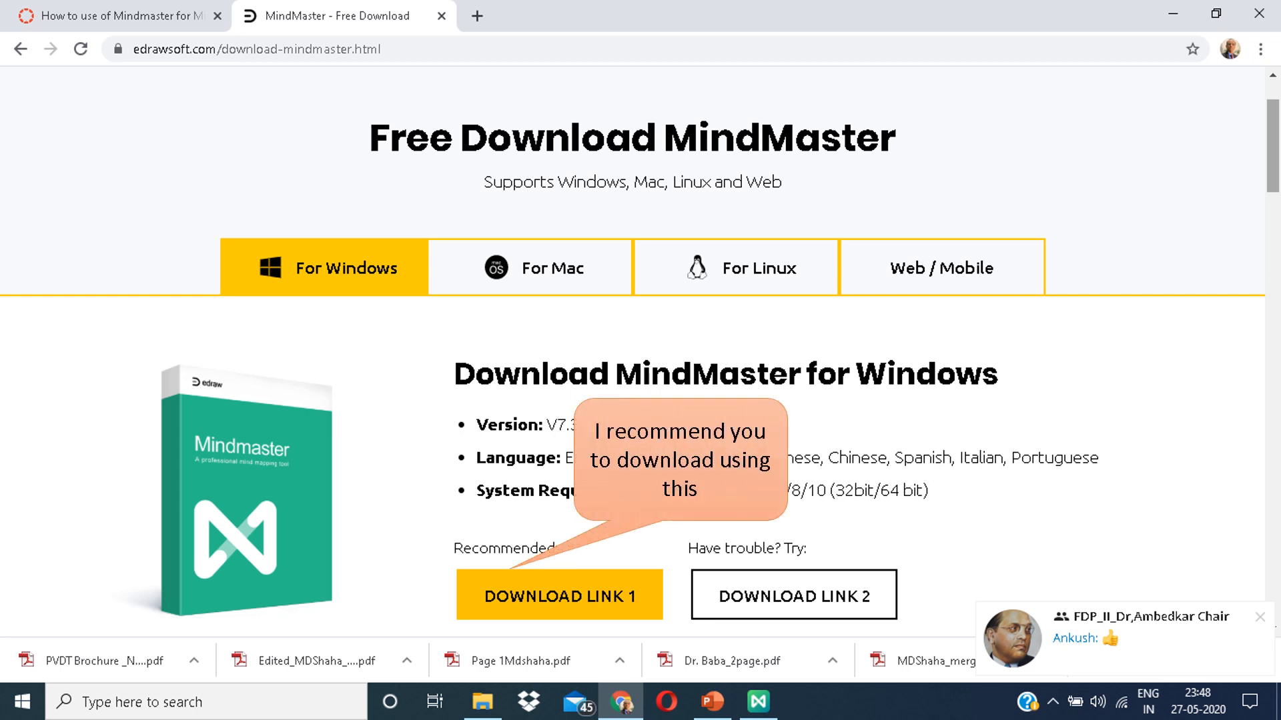
Step: Start the recommended MindMaster for Windows download via Download Link 1
{"action": "left_click", "coordinate": [559, 595]}
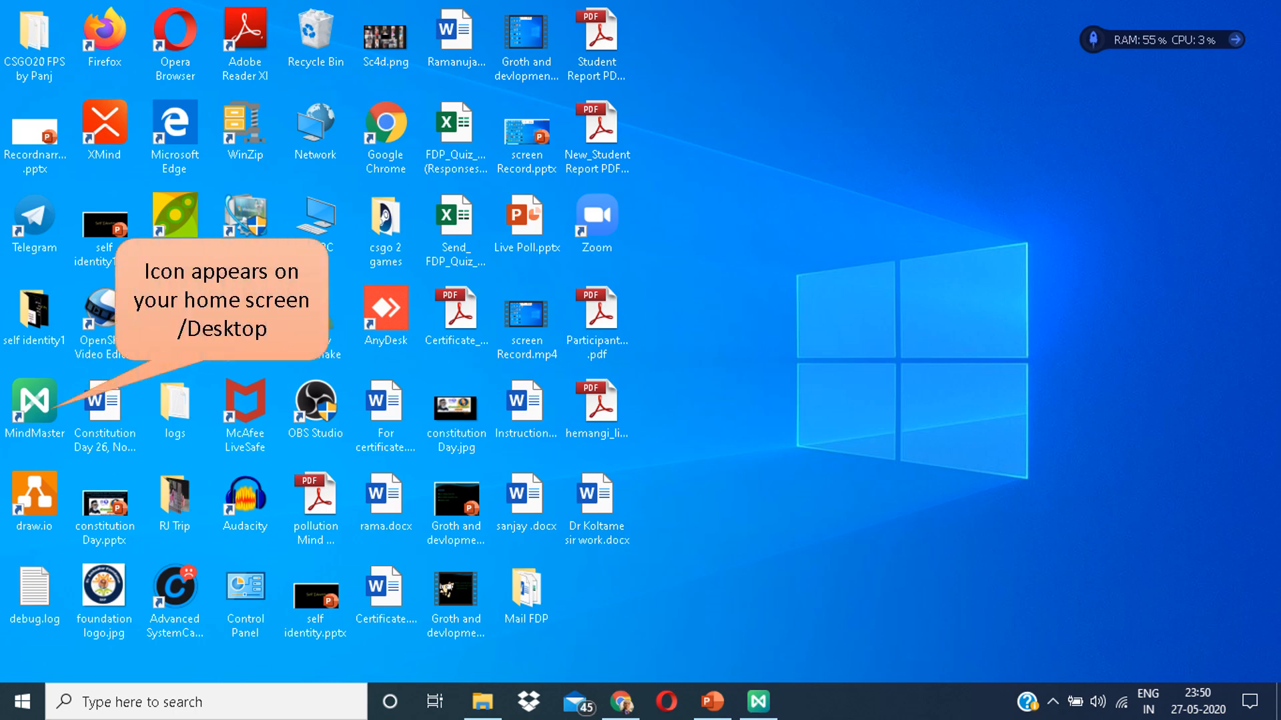
Step: Launch MindMaster from its desktop icon
{"action": "double_click", "coordinate": [35, 403]}
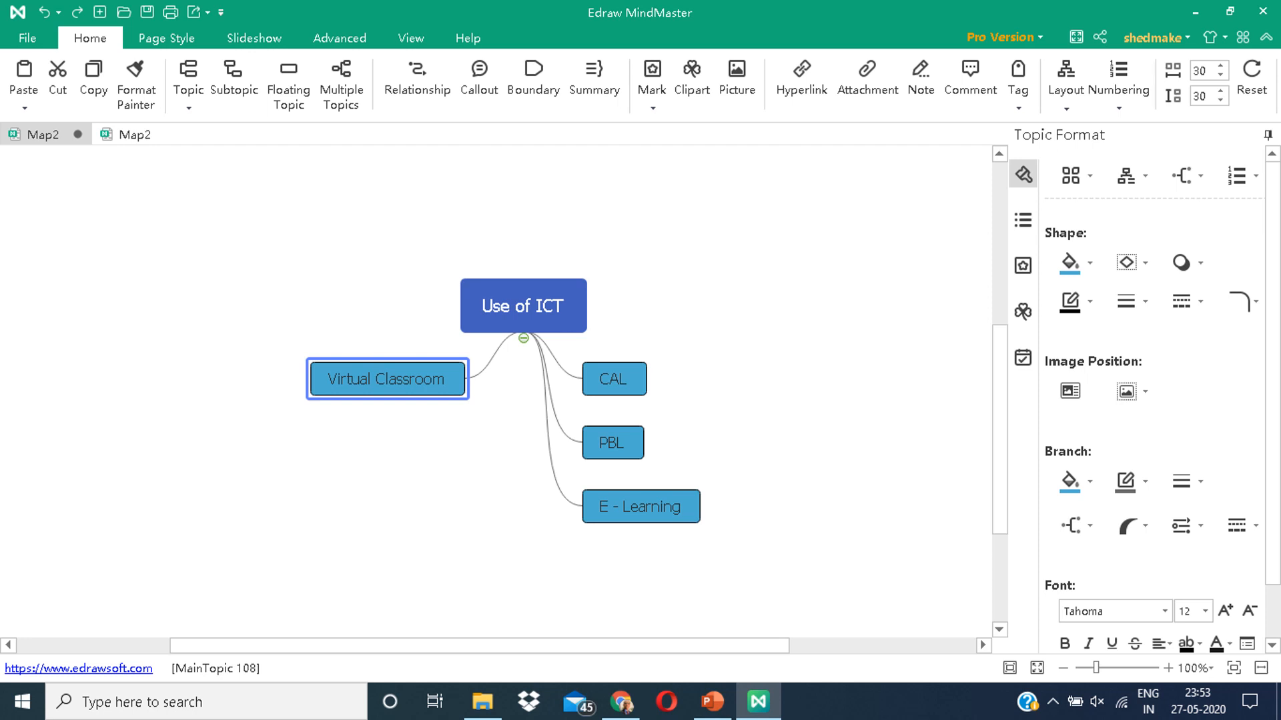
Step: Select the Virtual Classroom main topic in the Use of ICT map
{"action": "left_click", "coordinate": [479, 81]}
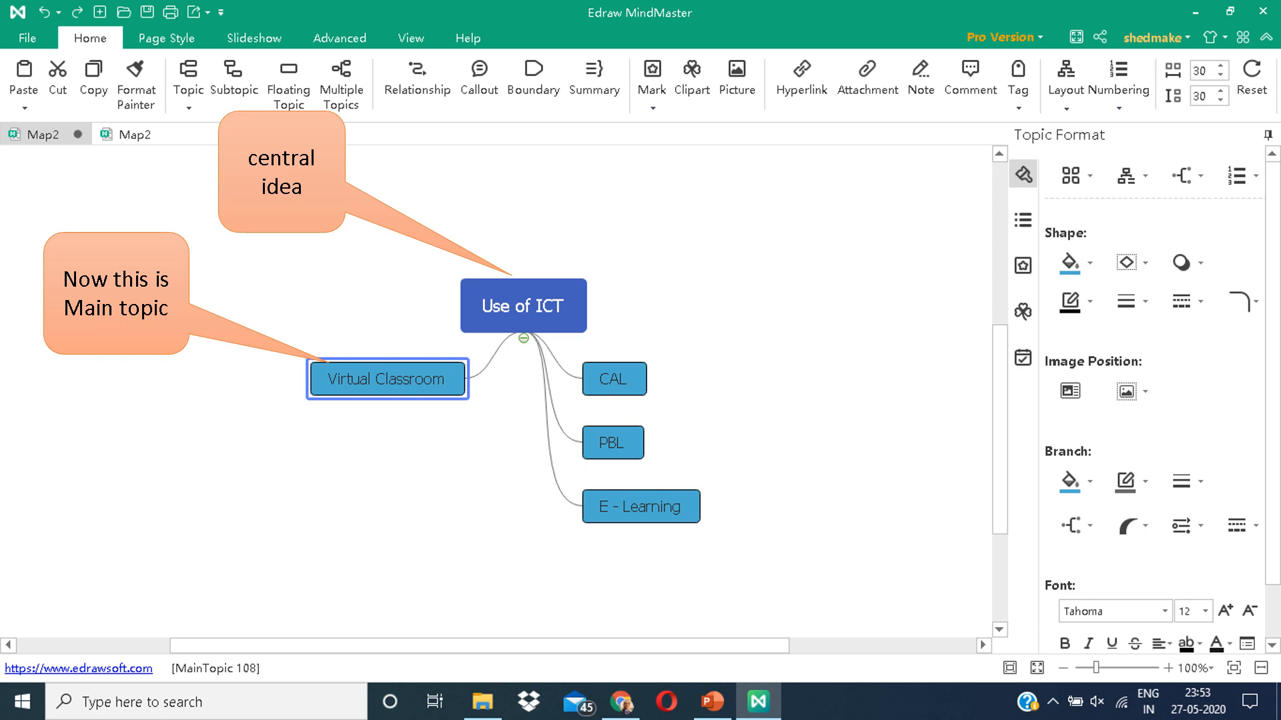
{"action": "left_click", "coordinate": [735, 531]}
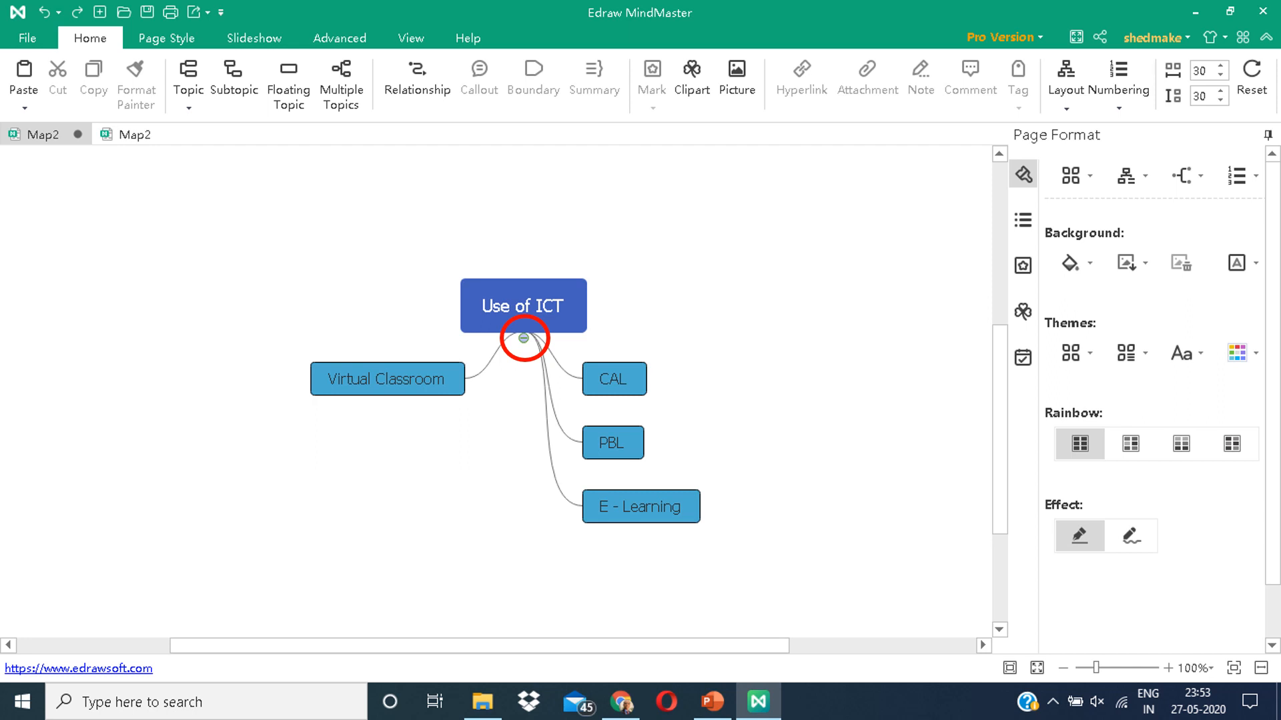
{"action": "left_click", "coordinate": [523, 338]}
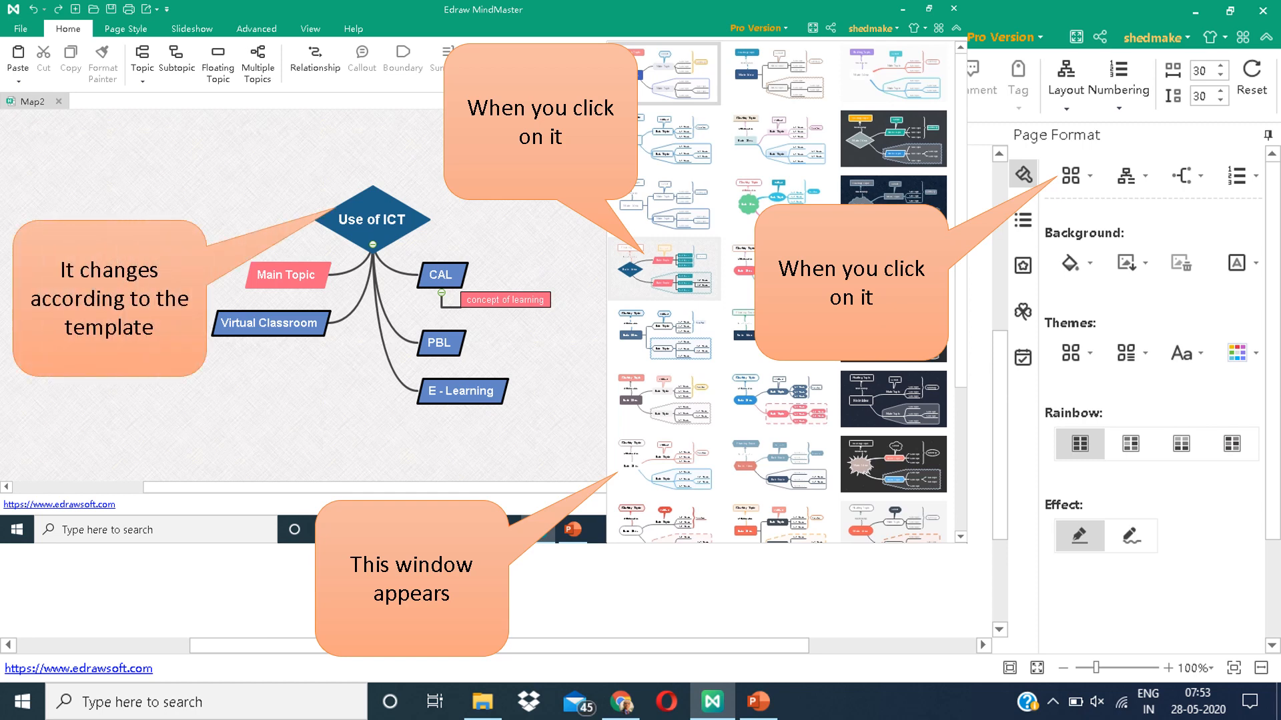
Step: Apply a template thumbnail from the Layout/Theme gallery to the Use of ICT map
{"action": "left_click", "coordinate": [1127, 175]}
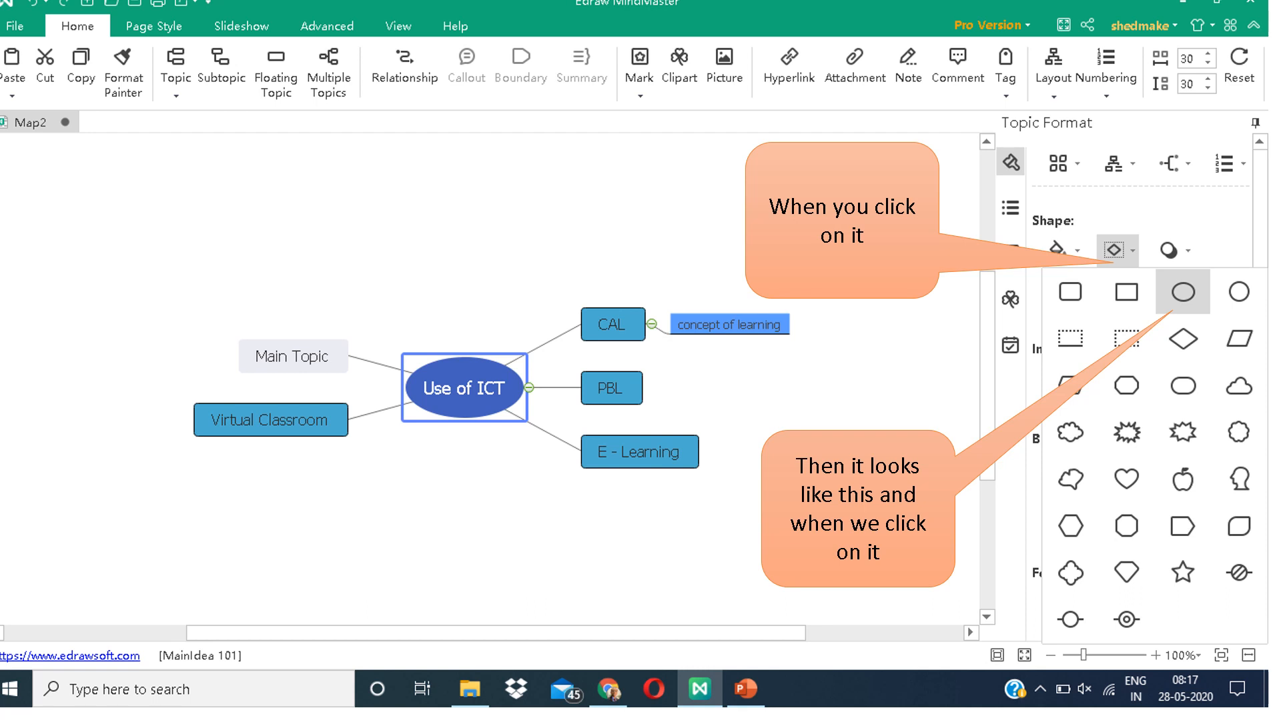
Step: Give the Use of ICT central topic an ellipse shape
{"action": "left_click", "coordinate": [1181, 292]}
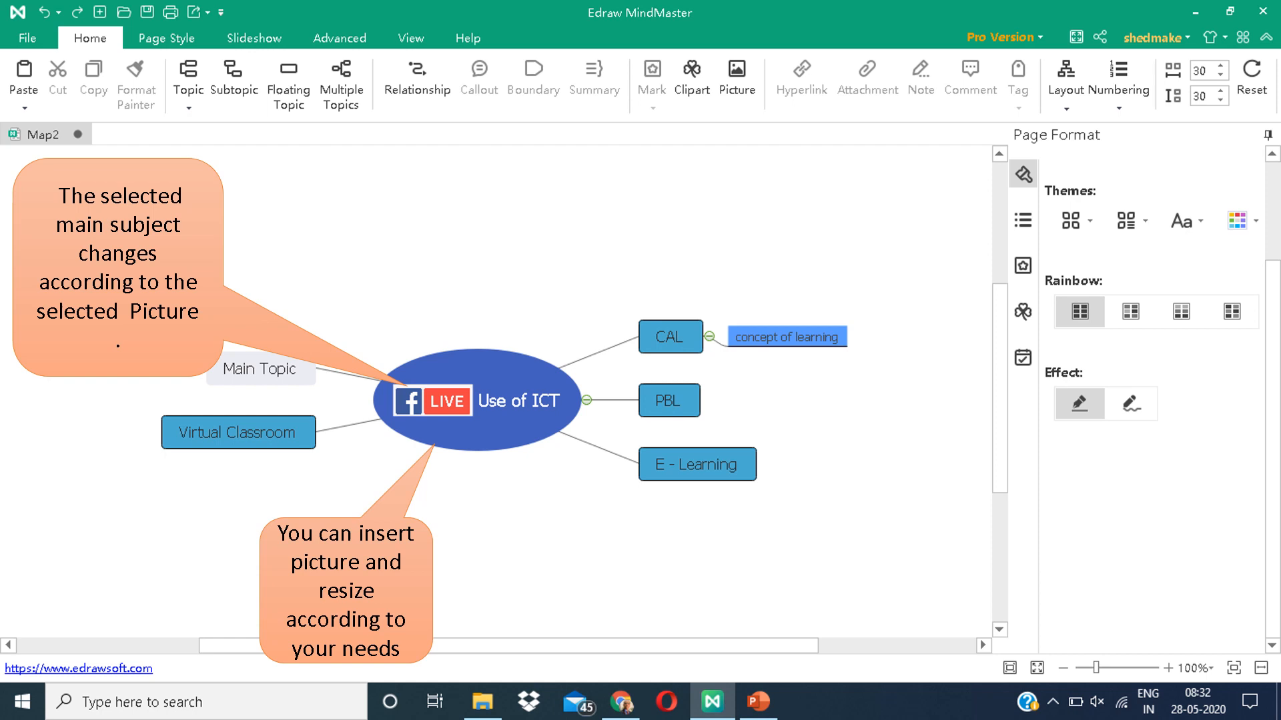
Step: Select the central Use of ICT topic for the Facebook LIVE picture
{"action": "left_click", "coordinate": [801, 78]}
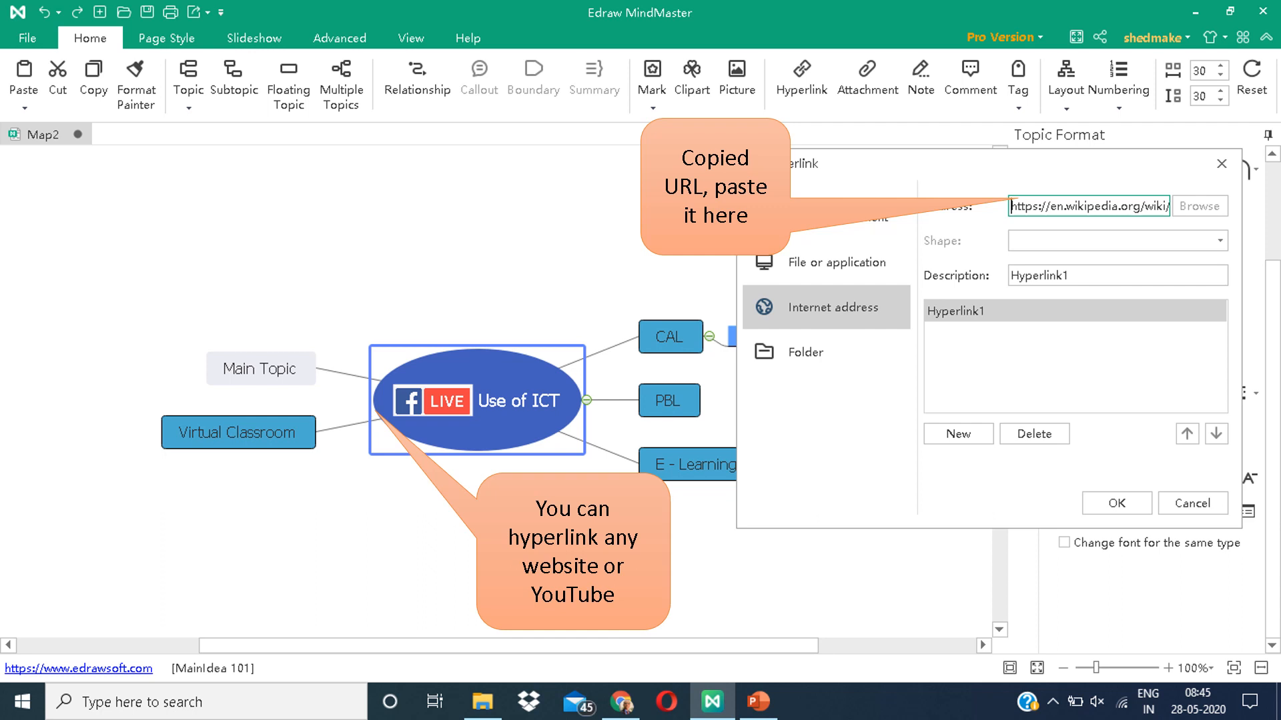
Step: Confirm the pasted Wikipedia URL as the central topic's hyperlink
{"action": "left_click", "coordinate": [866, 80]}
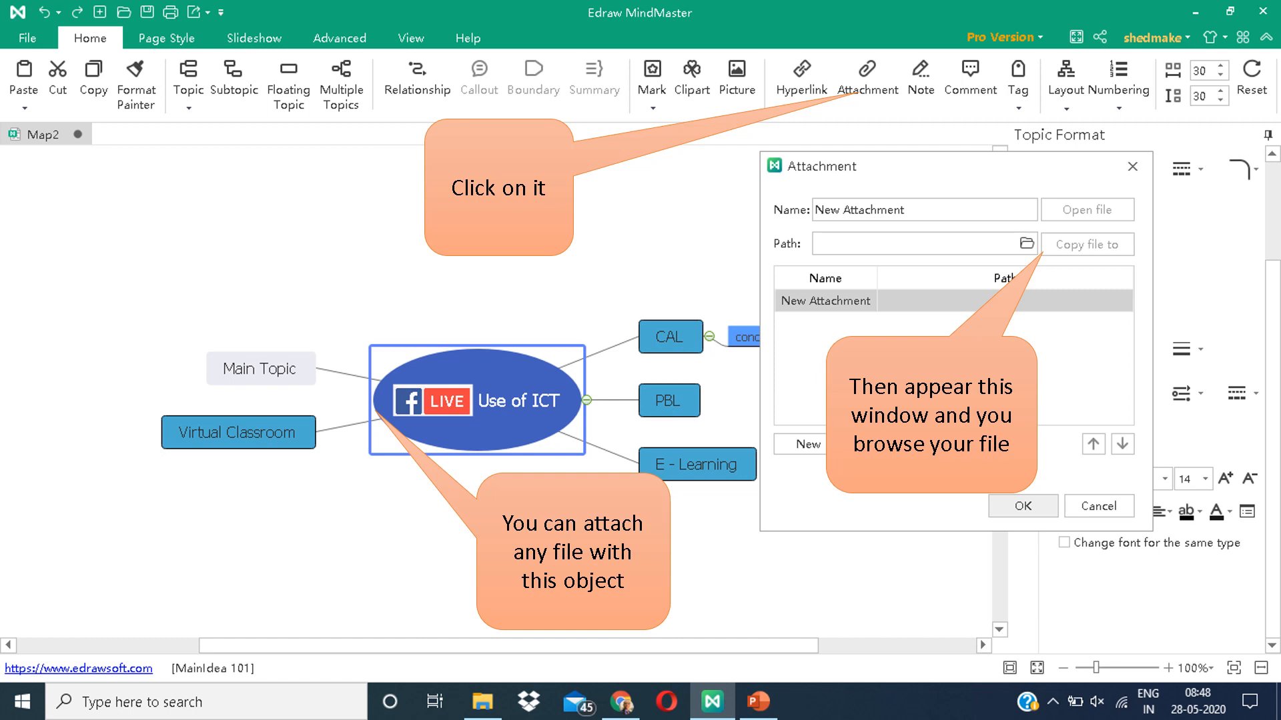
Step: Browse for a file to attach to the Use of ICT central topic
{"action": "left_click", "coordinate": [921, 78]}
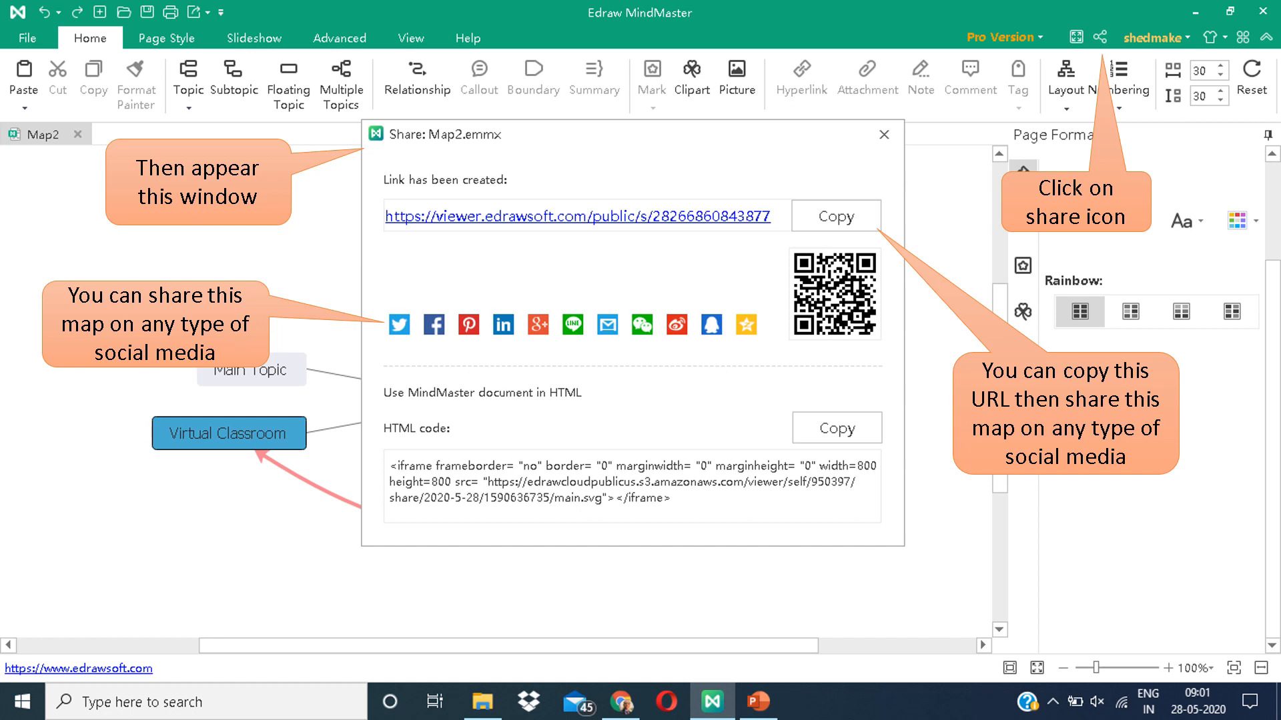
Step: Copy the generated public share link for the Map2 mind map
{"action": "left_click", "coordinate": [28, 37]}
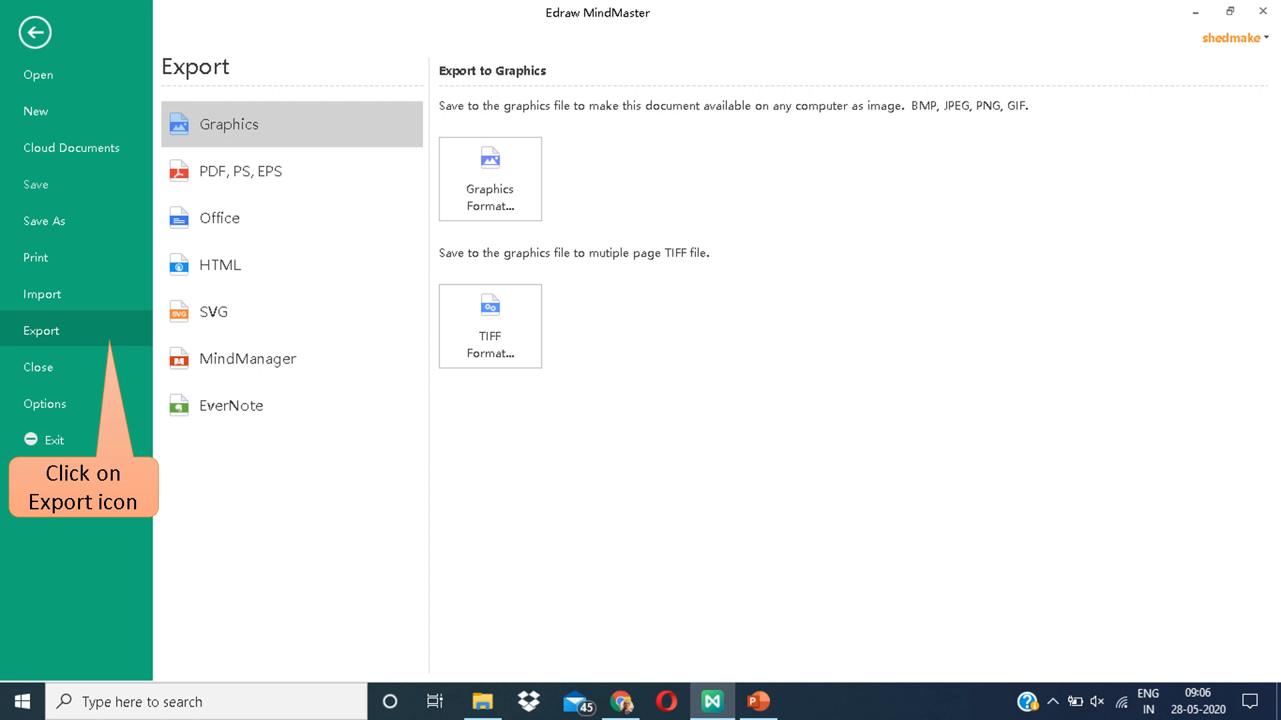
Step: Select the PDF, PS, EPS category on the export page to show the PDF format option
{"action": "left_click", "coordinate": [238, 172]}
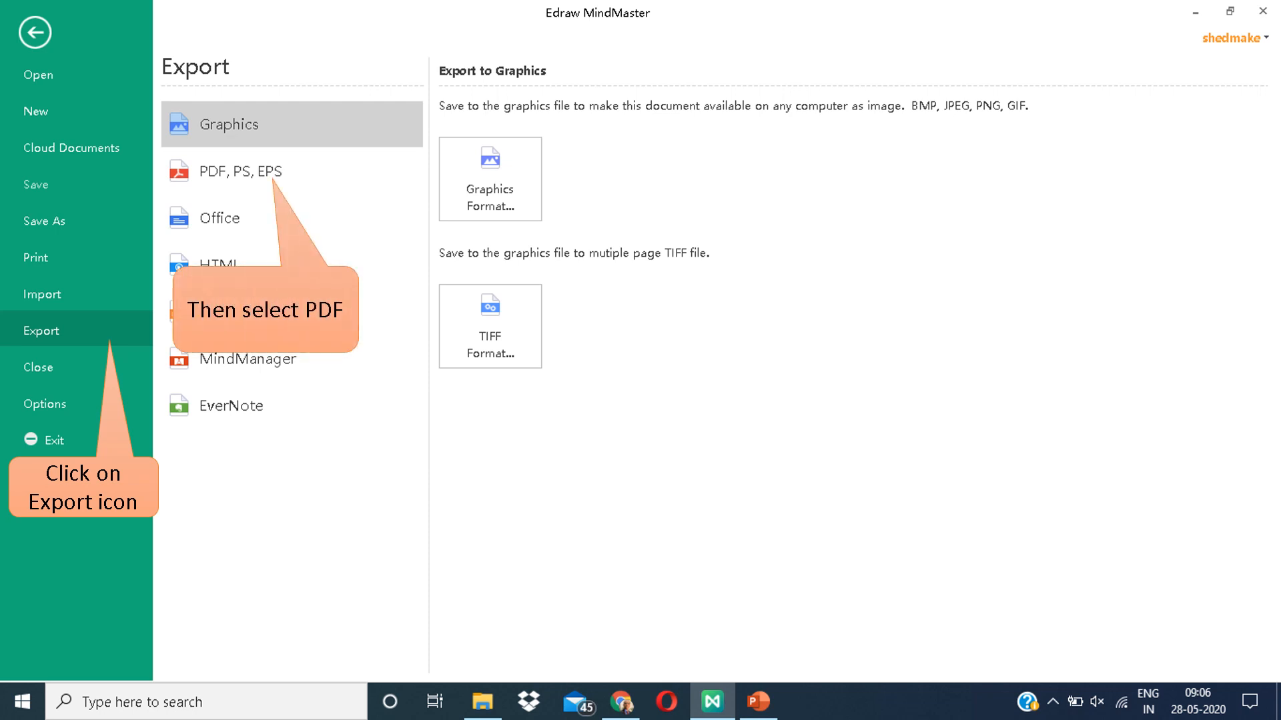
{"action": "left_click", "coordinate": [241, 171]}
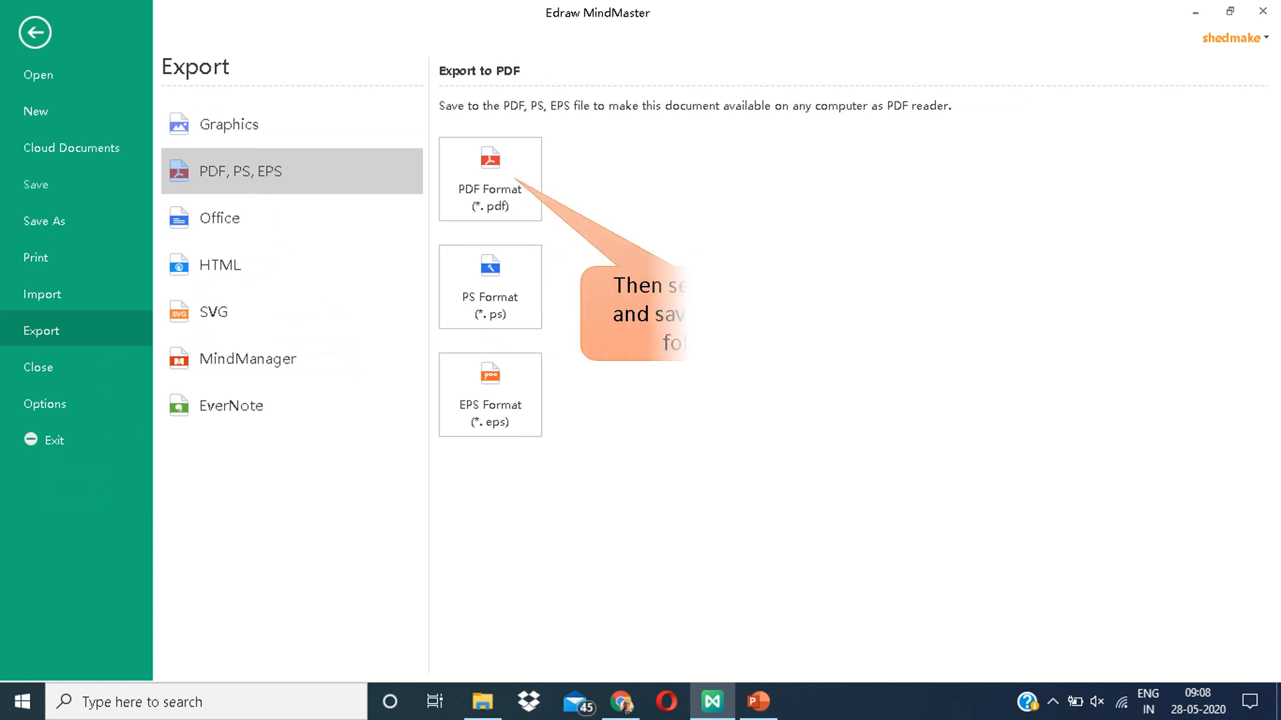